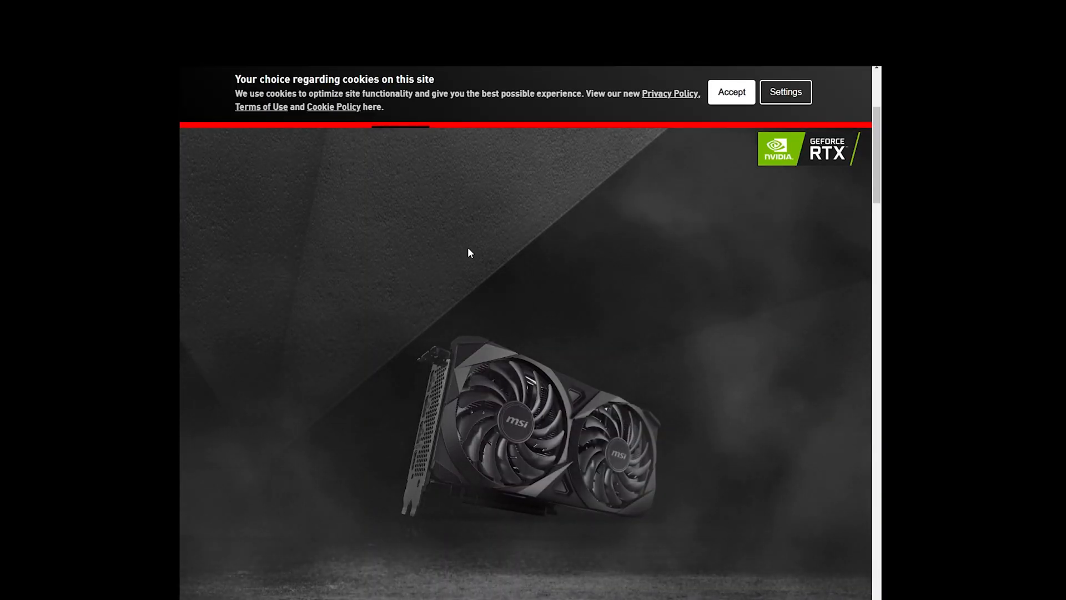
scroll("down", 3)
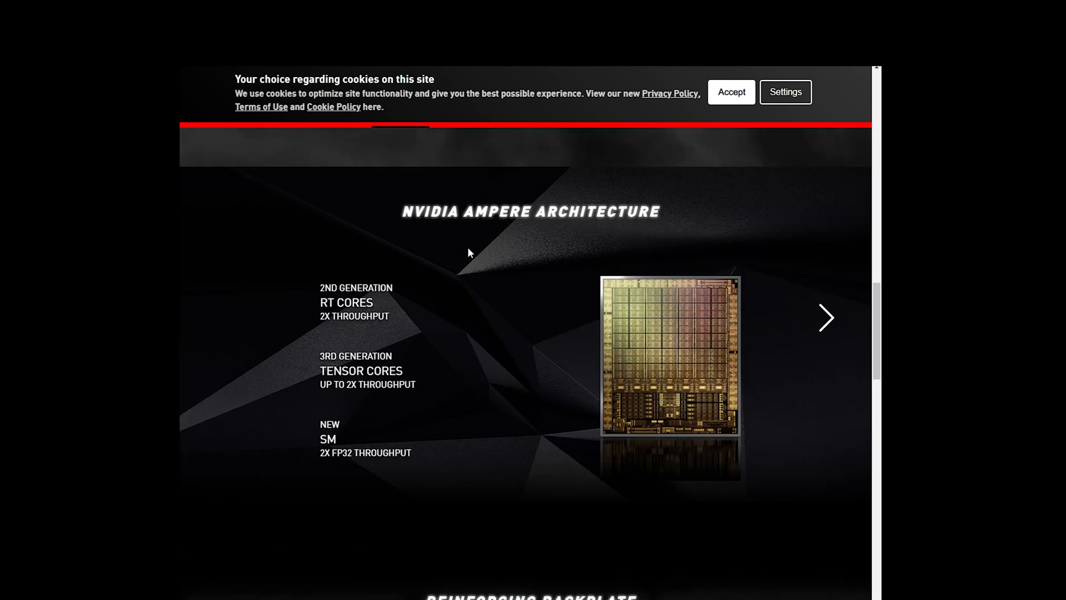
scroll("down", 3)
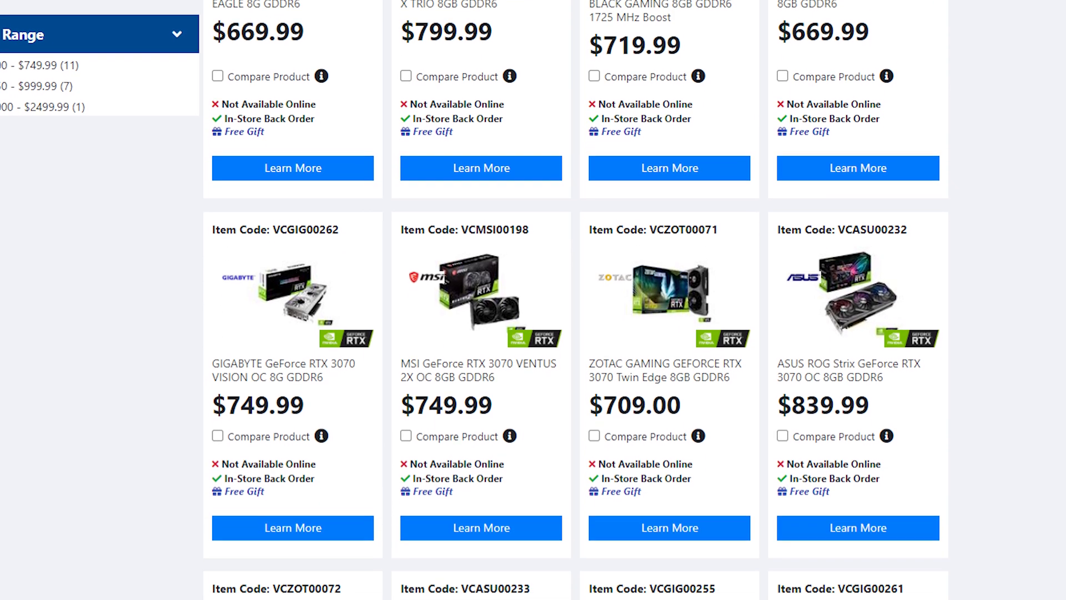
scroll("down", 3)
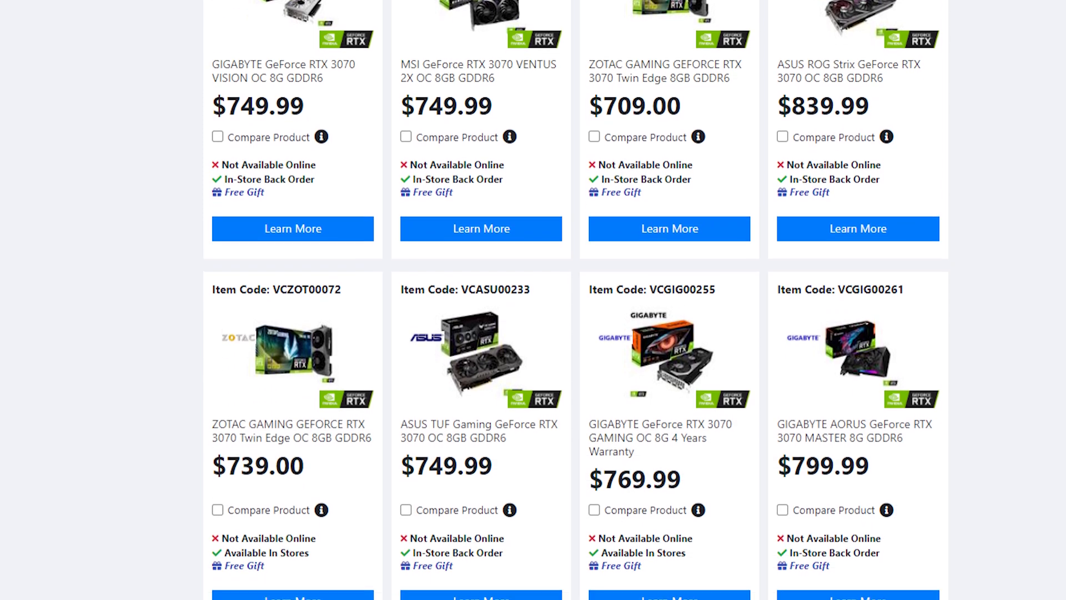
scroll("down", 3)
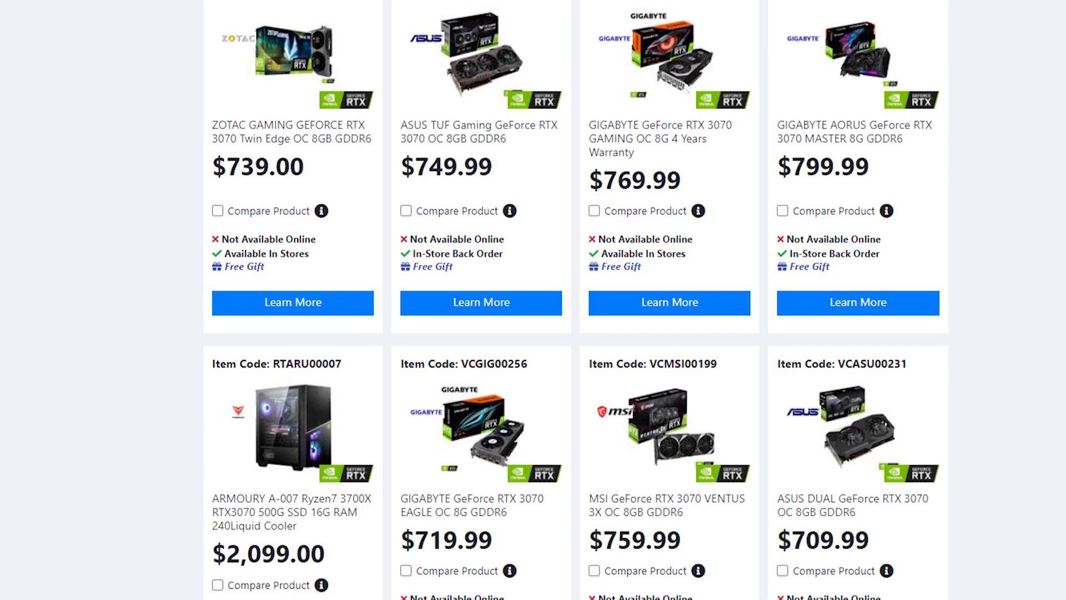
scroll("down", 3)
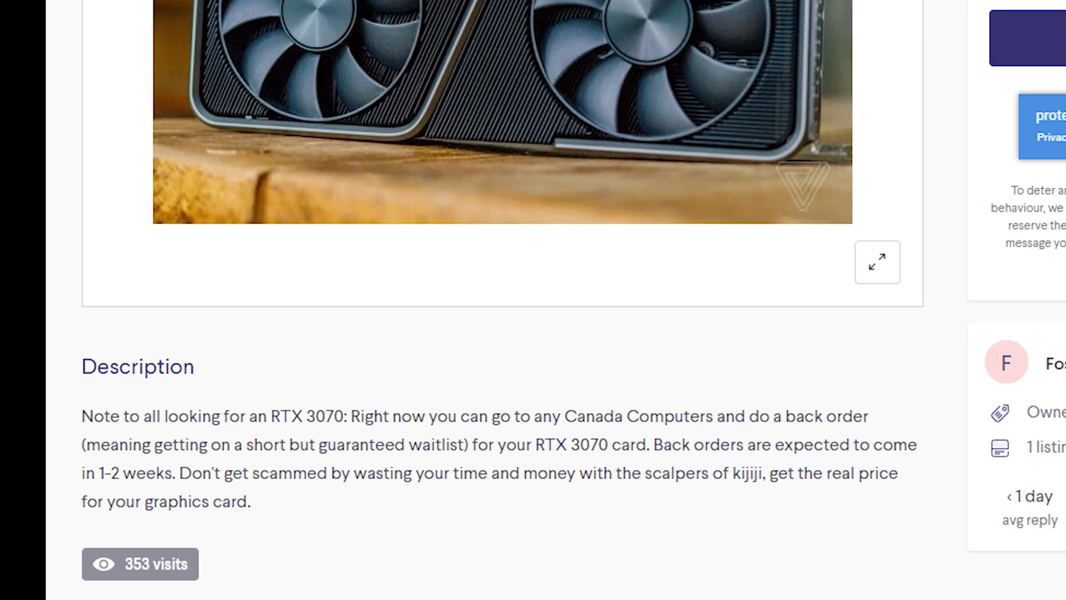
scroll("down", 3)
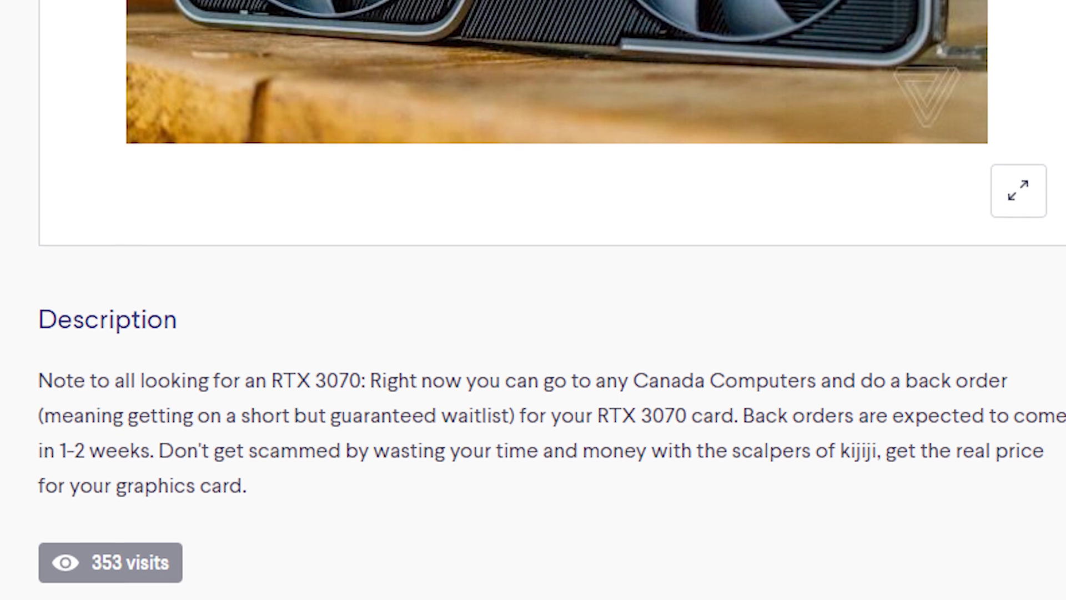